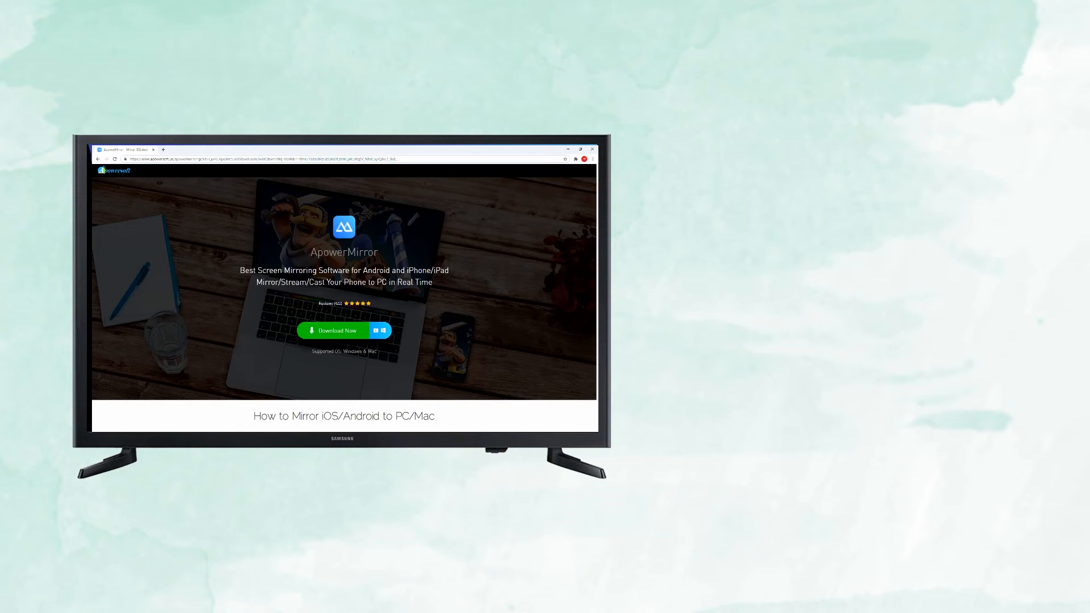
Start WiFi mirroring of the Samsung phone to the TV, reaching the casting warning prompt.
left_click(335, 331)
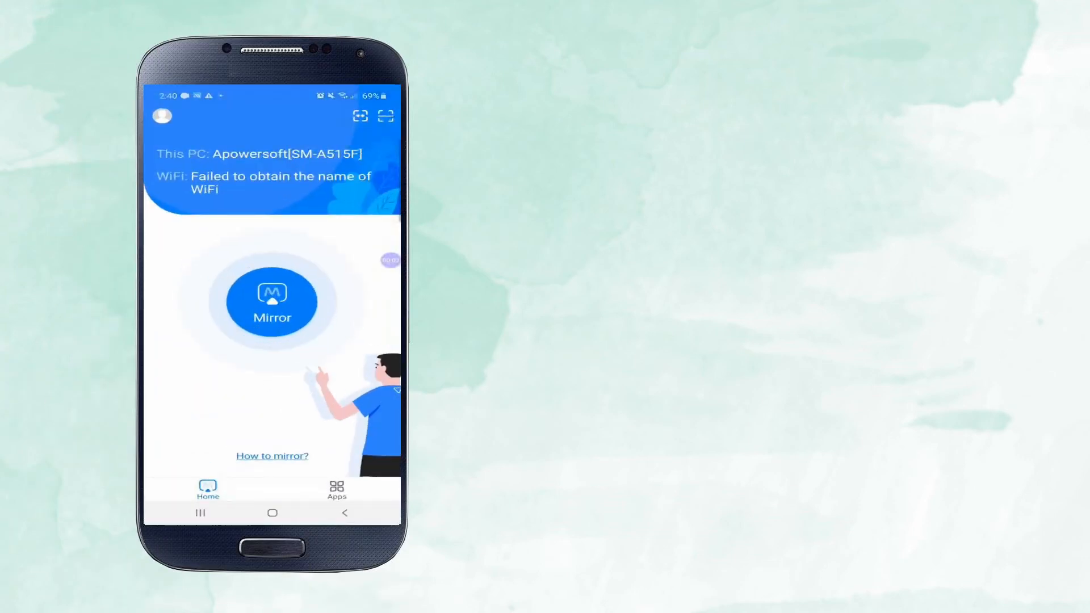
left_click(271, 302)
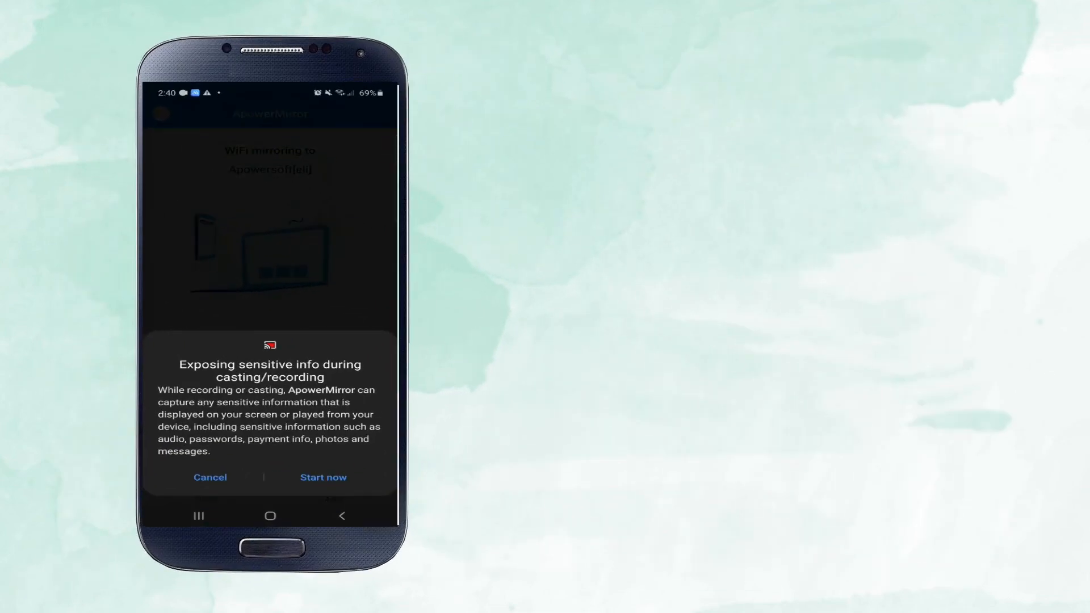